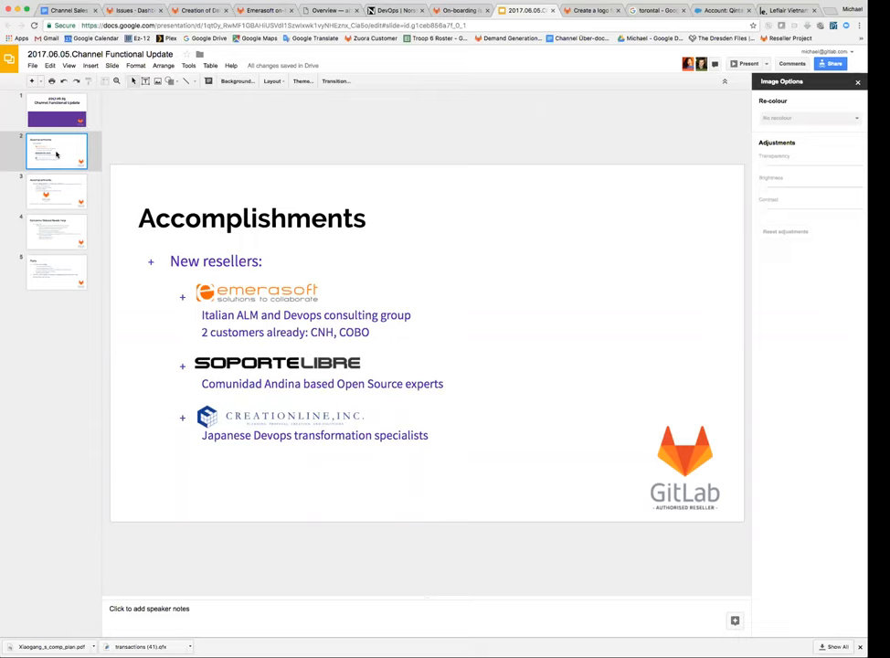
{"action": "mouse_move", "coordinate": [57, 193]}
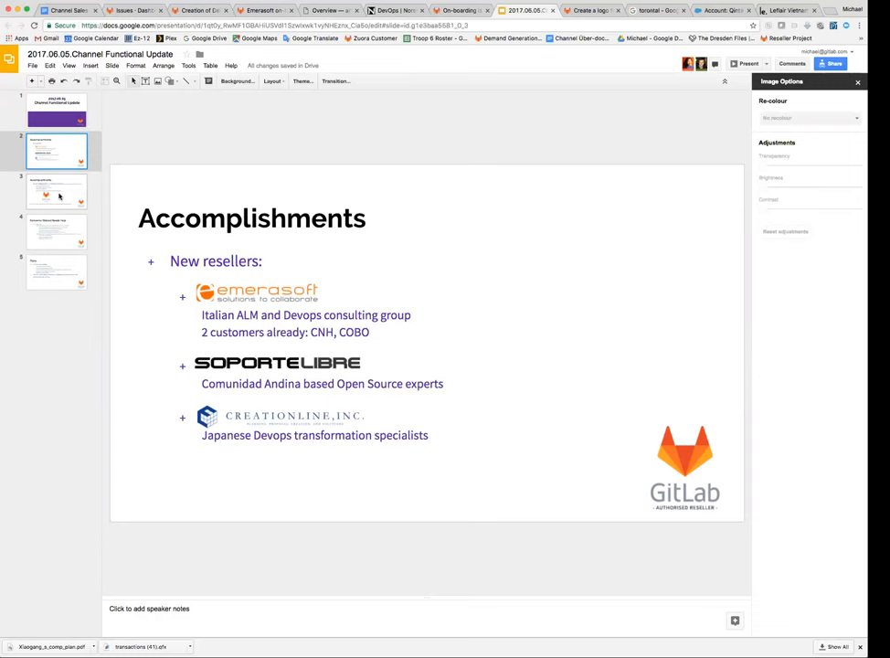
Show slide 3 on the badging program, then move to slide 4 on channel concerns.
{"action": "left_click", "coordinate": [55, 192]}
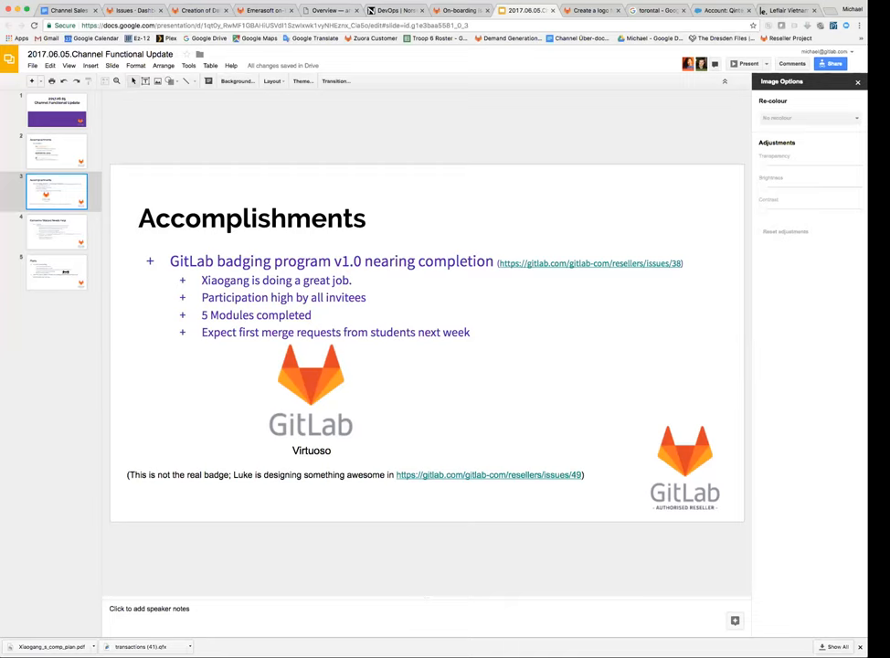
{"action": "left_click", "coordinate": [56, 231]}
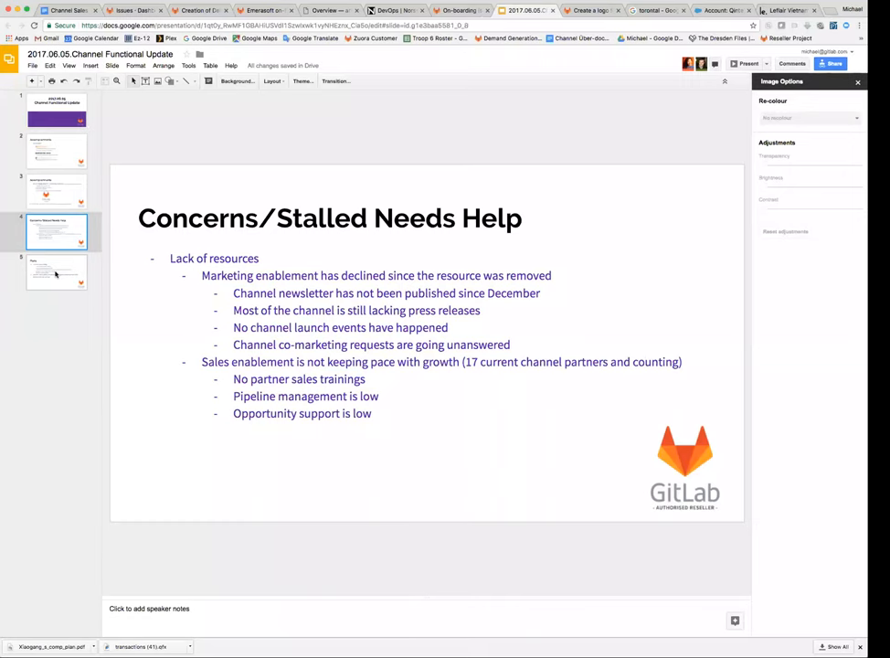
Advance to slide 5, Plans, covering outstanding reseller contracts and slower partner additions.
{"action": "left_click", "coordinate": [55, 272]}
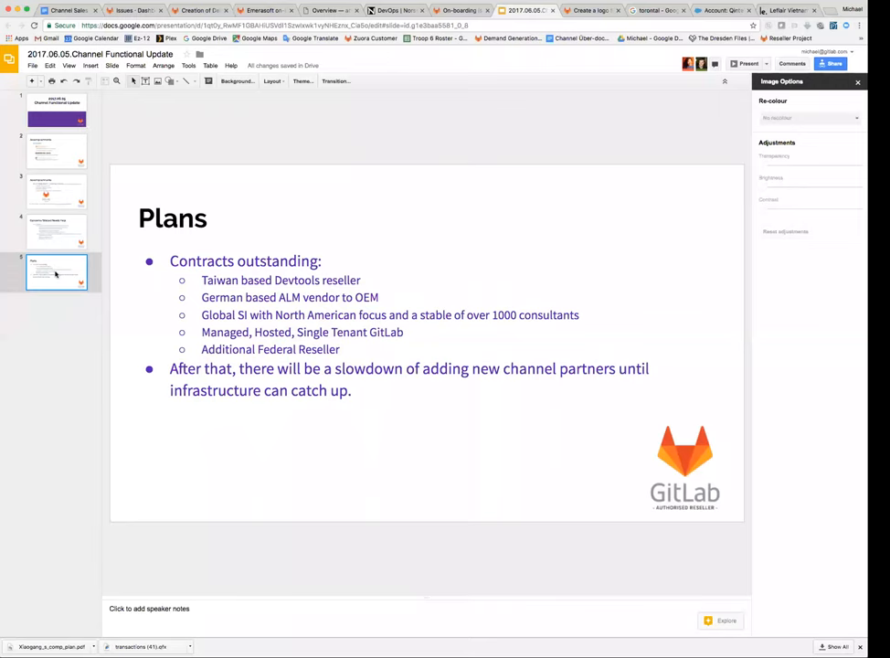